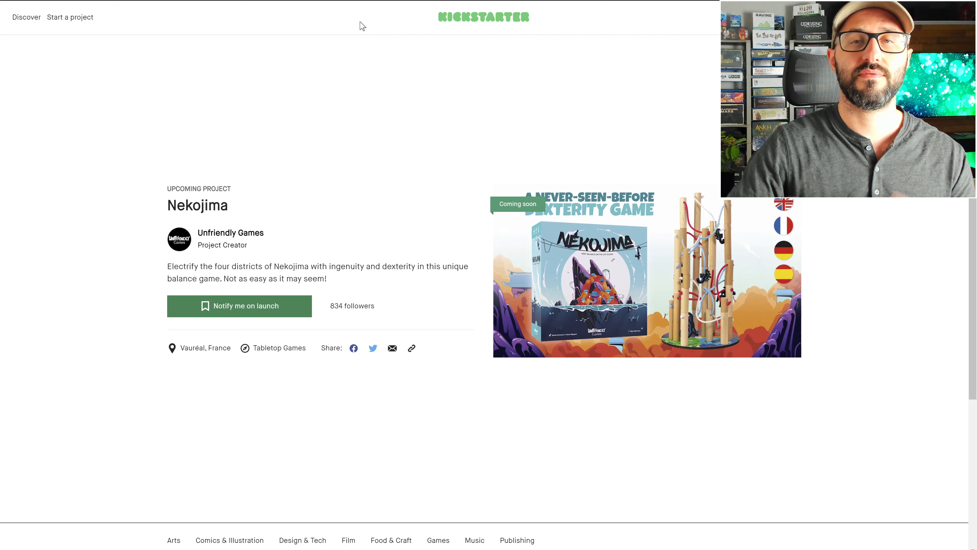
pyautogui.moveTo(295, 234)
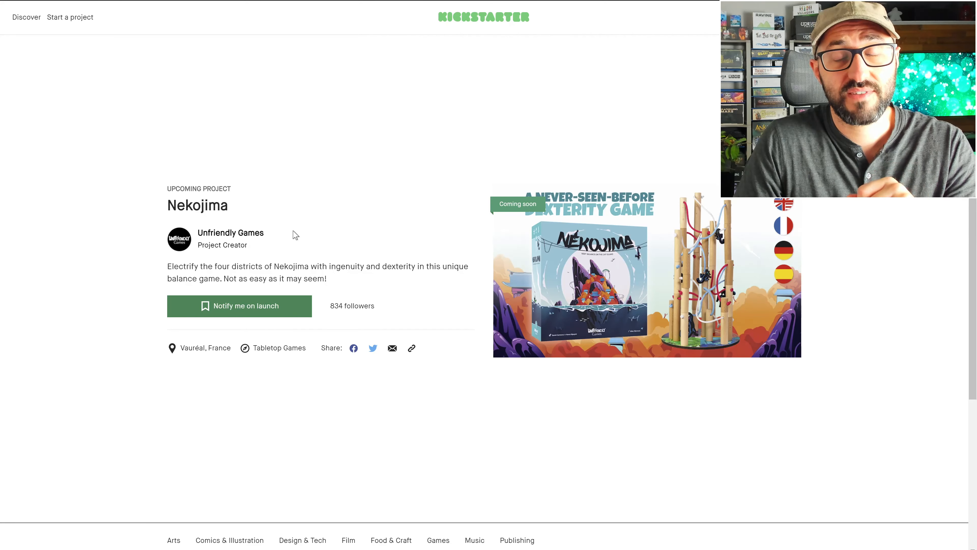
# Follow the upcoming Nekojima project so 'Notify me on launch' switches to Saved
pyautogui.click(239, 305)
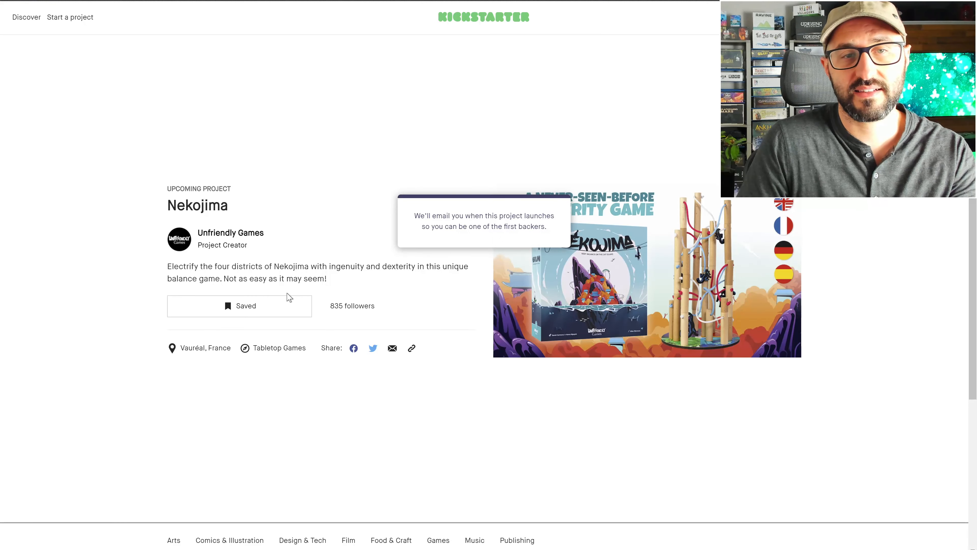
pyautogui.moveTo(311, 223)
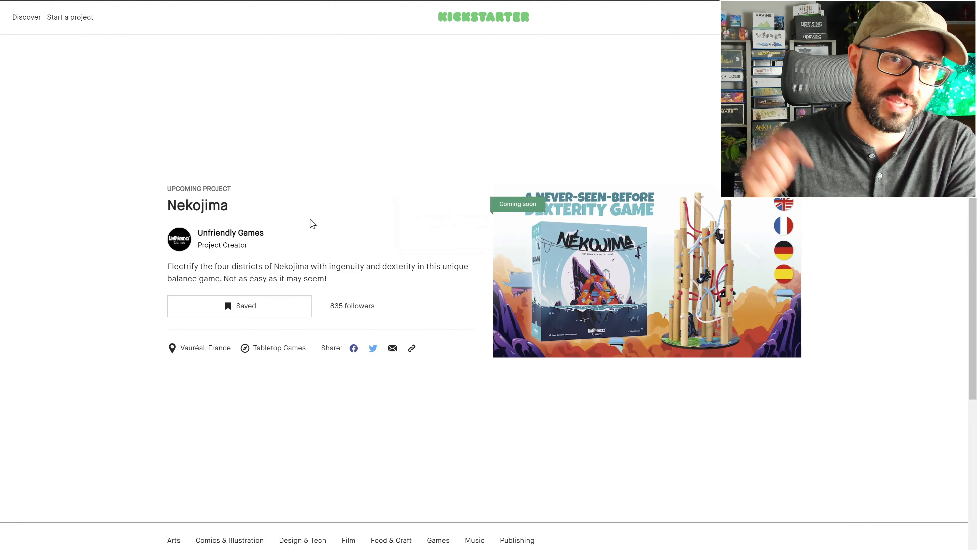